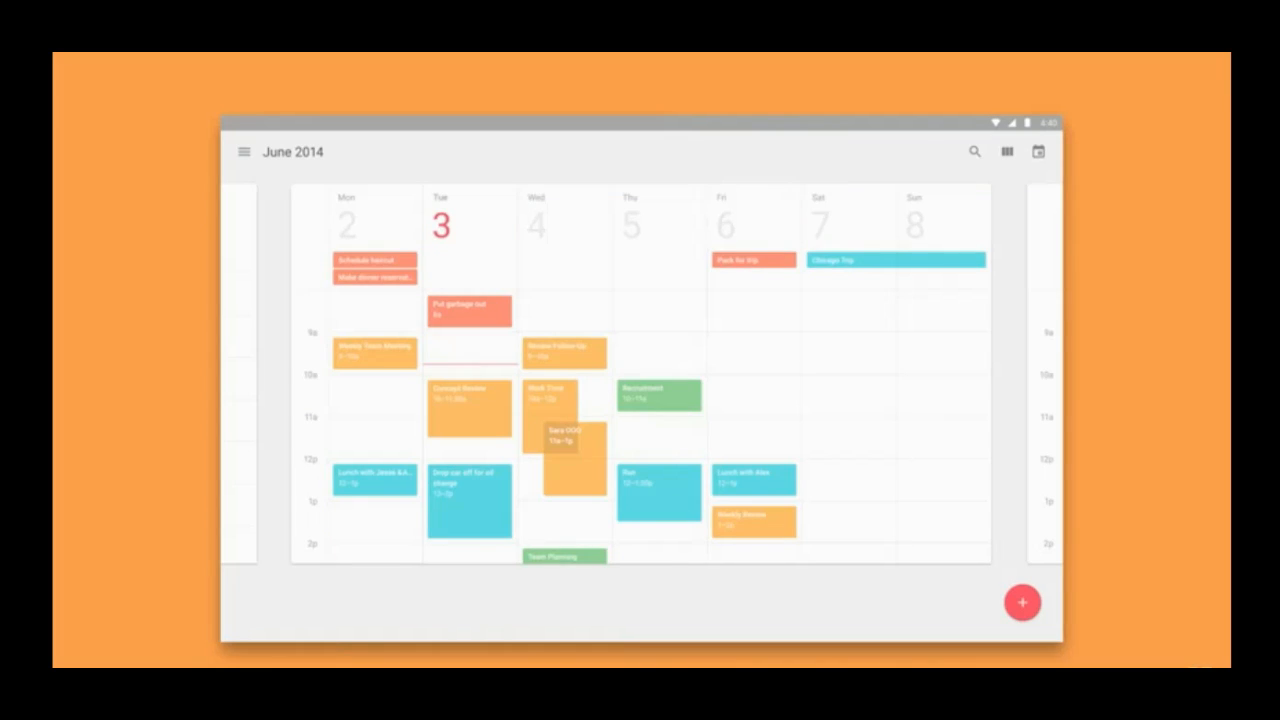
Step: Advance the Material Design video past the calendar animation to the 'Motion is clear' section
scroll("right", 3)
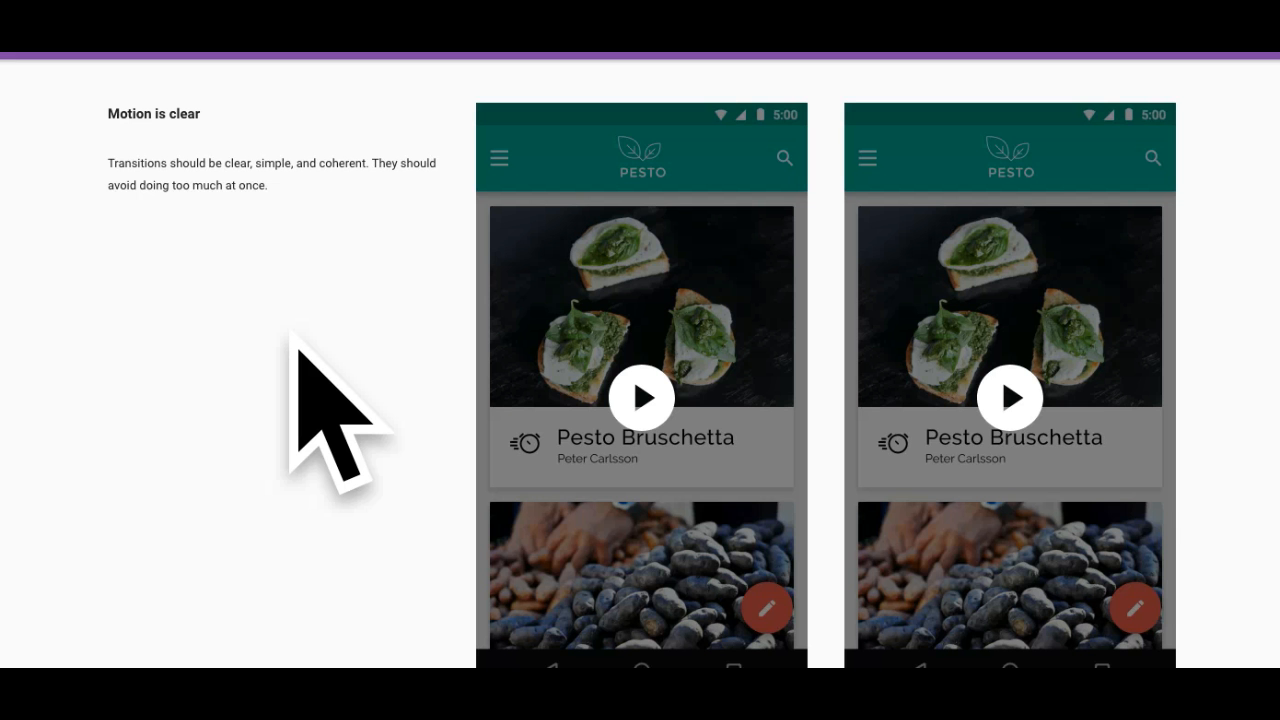
mouse_move(640, 405)
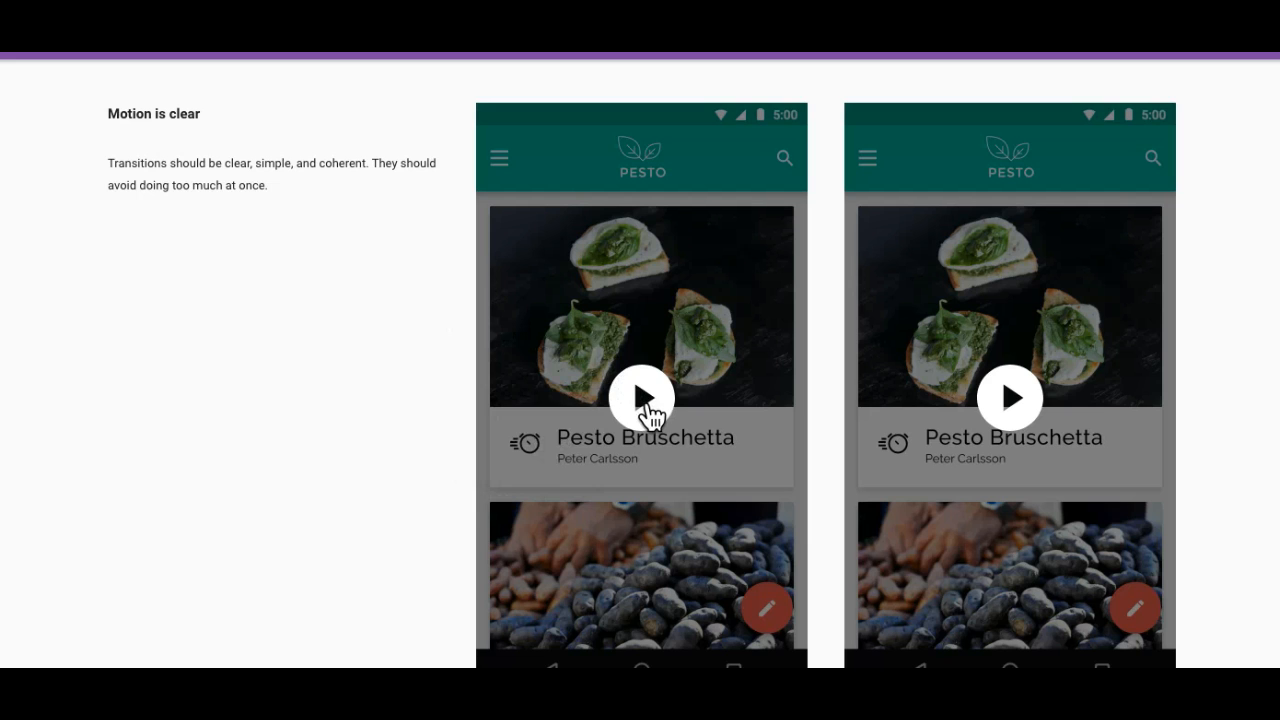
Step: Play the left and right Pesto recipe app transition demos
left_click(641, 397)
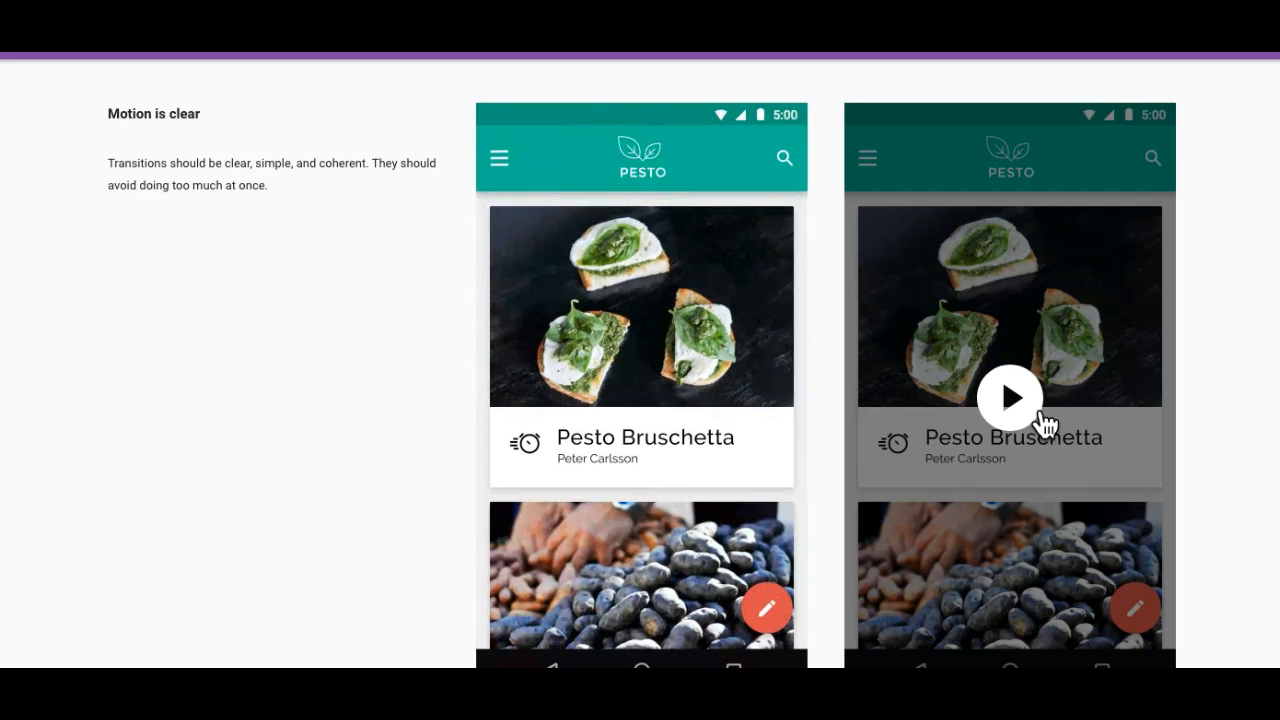
left_click(1010, 399)
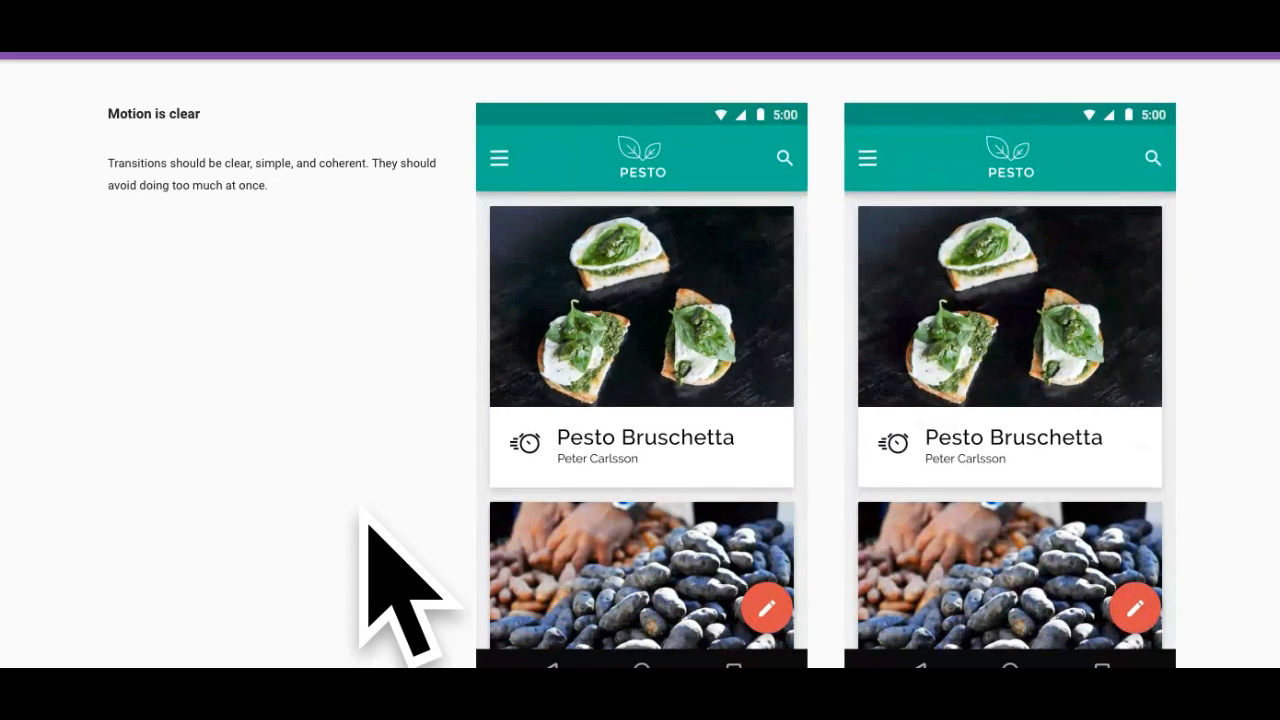
scroll("down", 3)
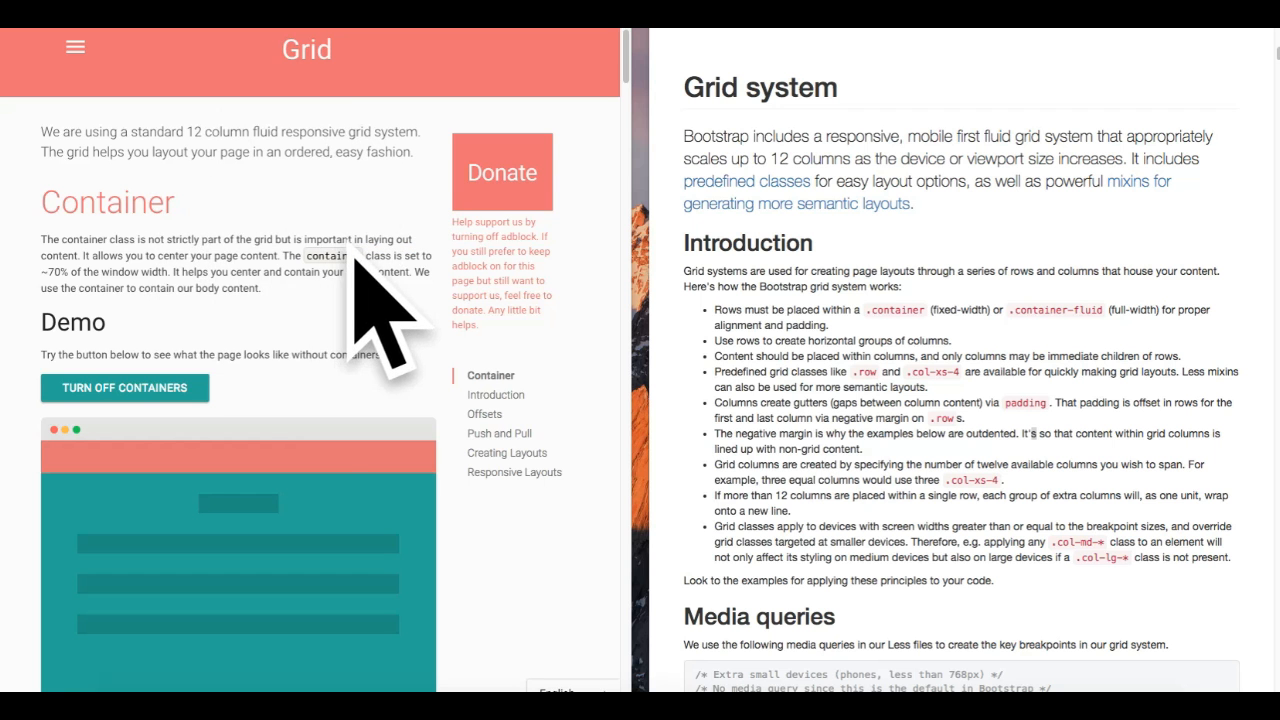
Step: Scroll the grid pages down to move toward Bootstrap's Buttons component and Materialize's side nav
scroll("down", 3)
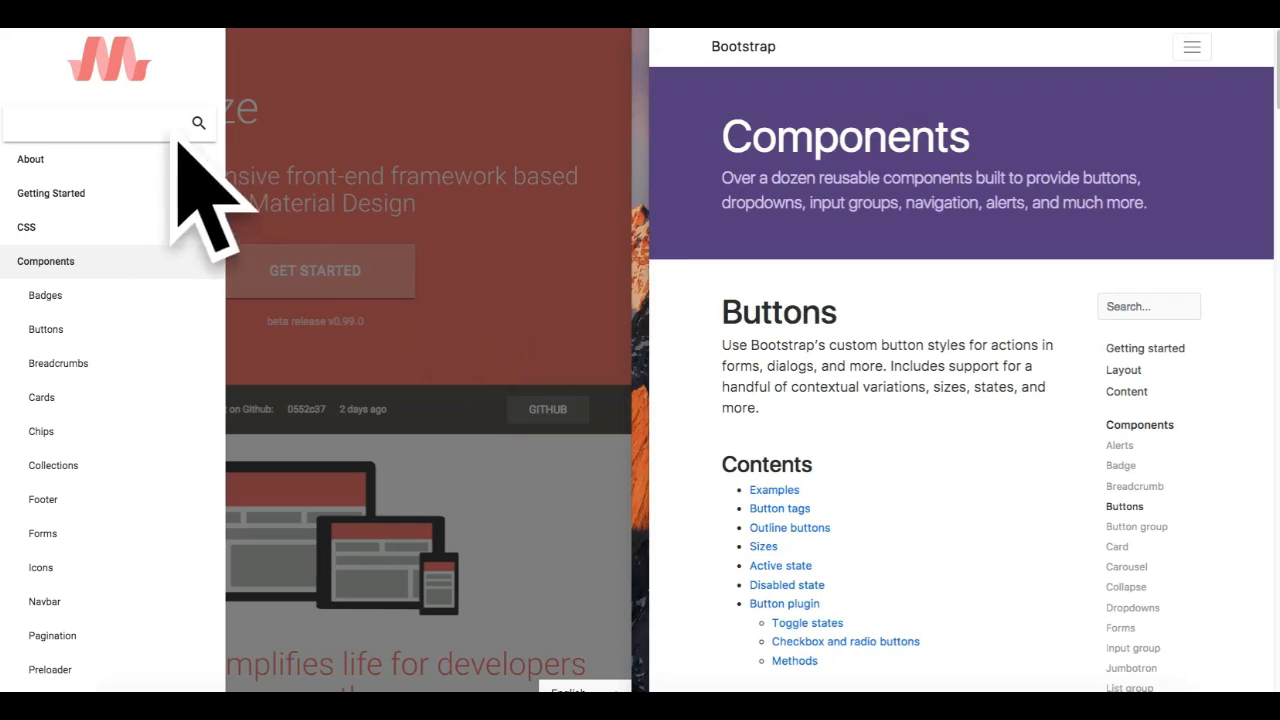
mouse_move(950, 515)
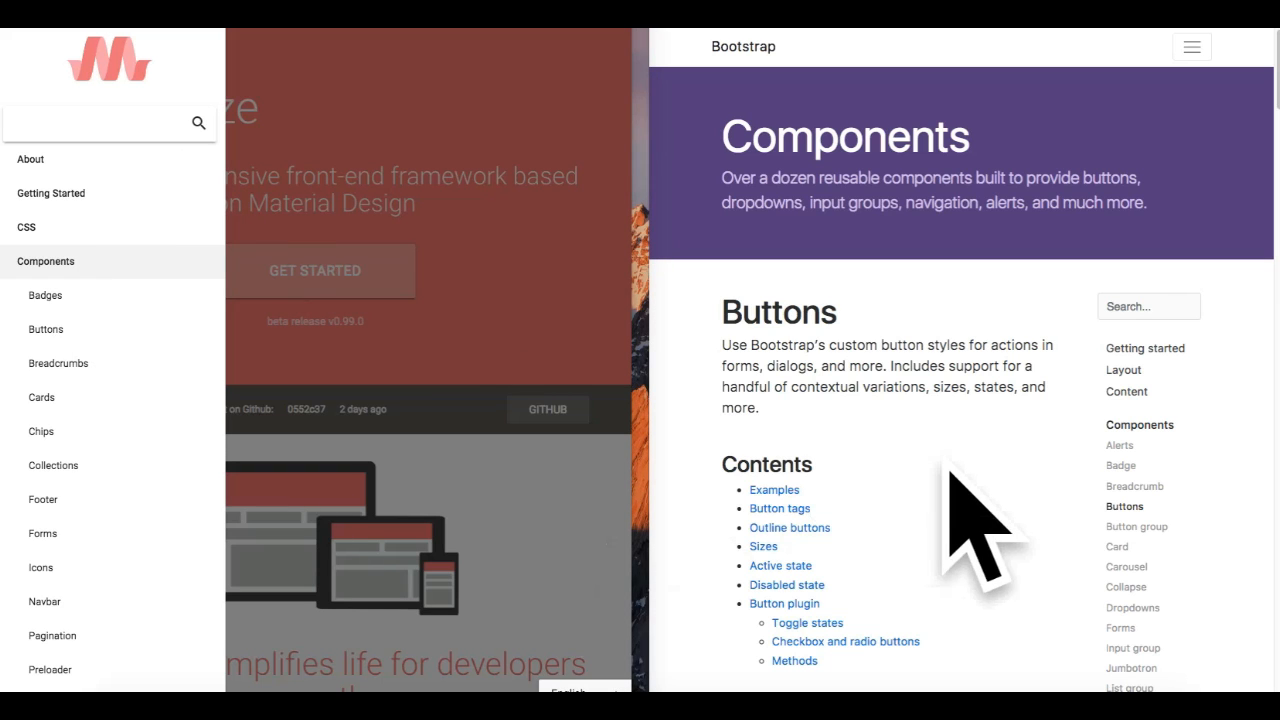
Step: Scroll down to Materialize's download options and Bootstrap's home page features section
scroll("down", 3)
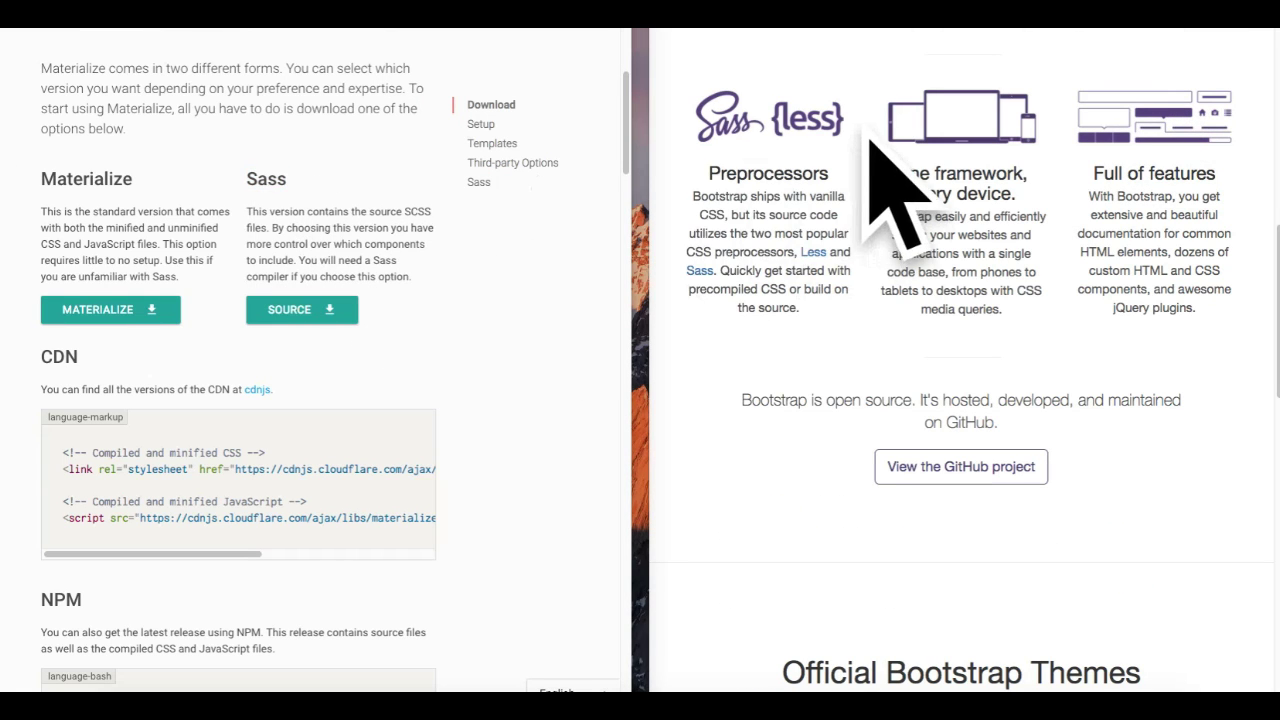
mouse_move(735, 370)
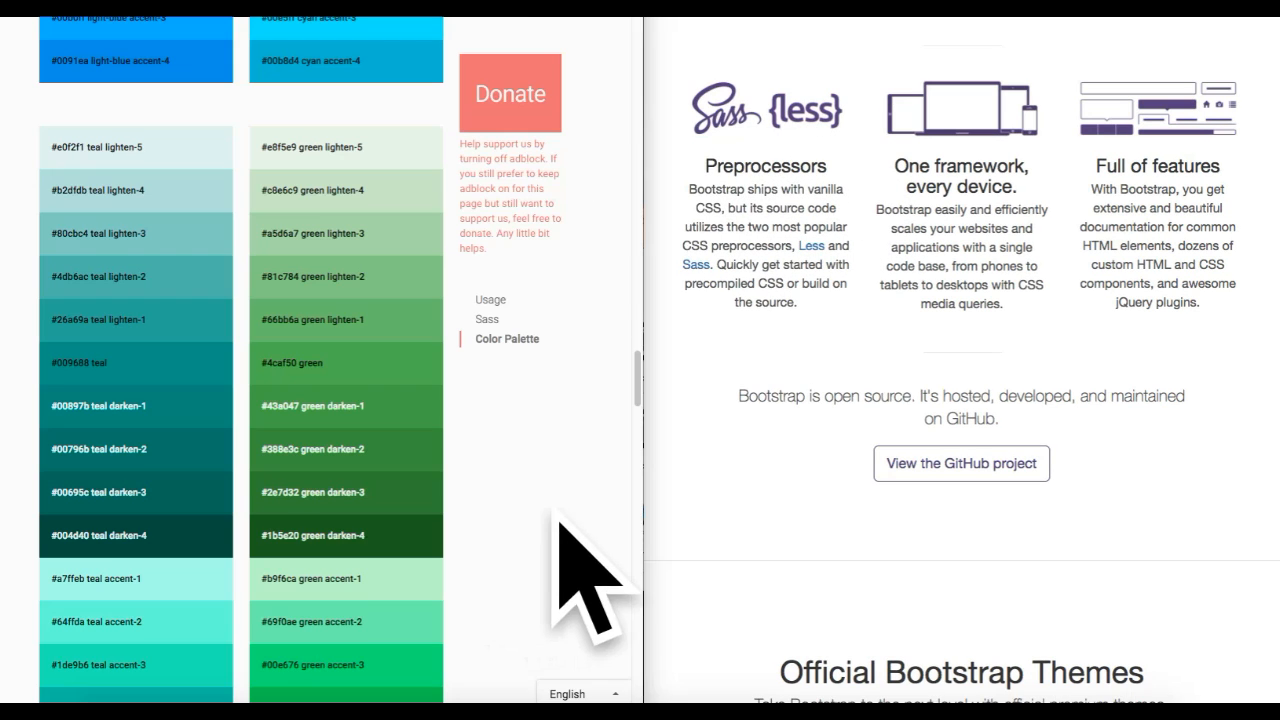
mouse_move(345, 605)
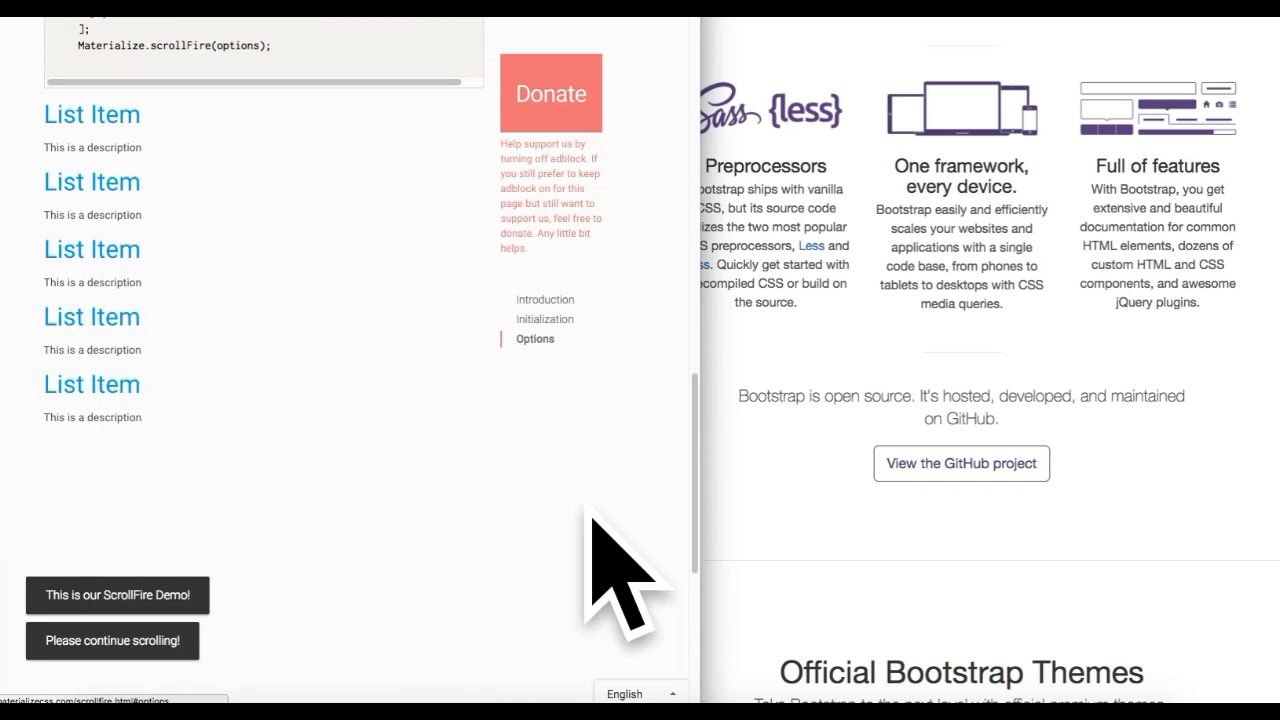
Step: Scroll Materialize's ScrollFire page down through the list items to the image and footer
scroll("down", 3)
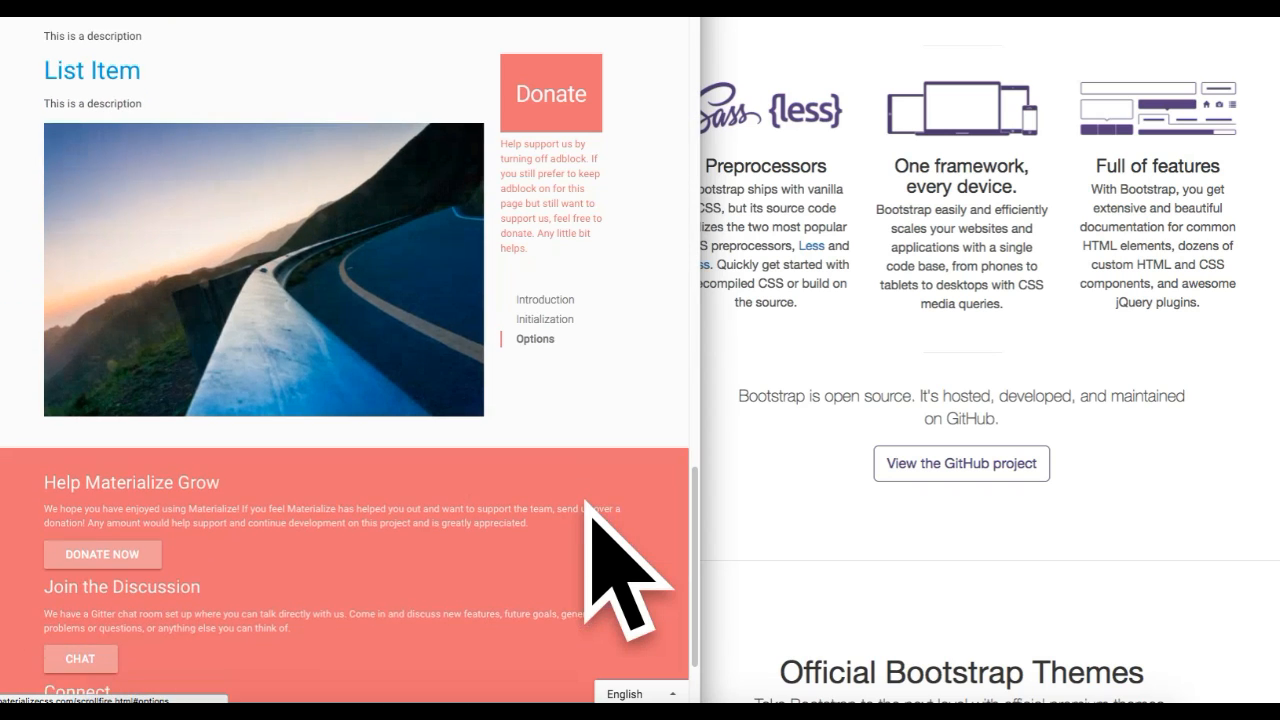